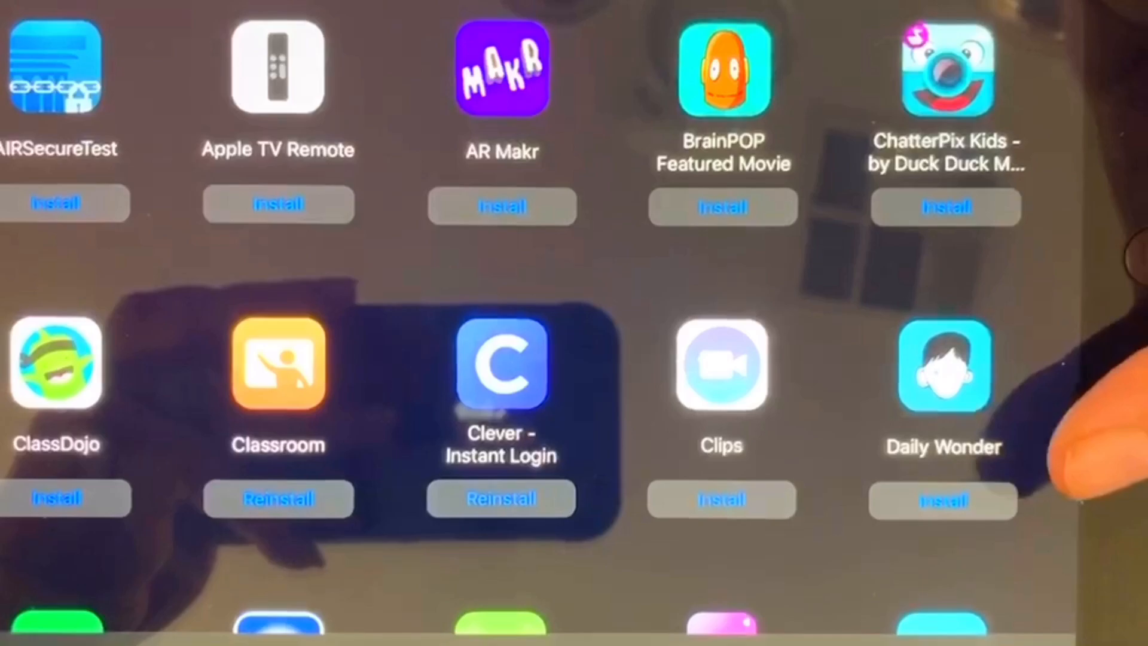
# Scroll down the Purchased apps list past the Google and Microsoft entries
pyautogui.scroll(-3)
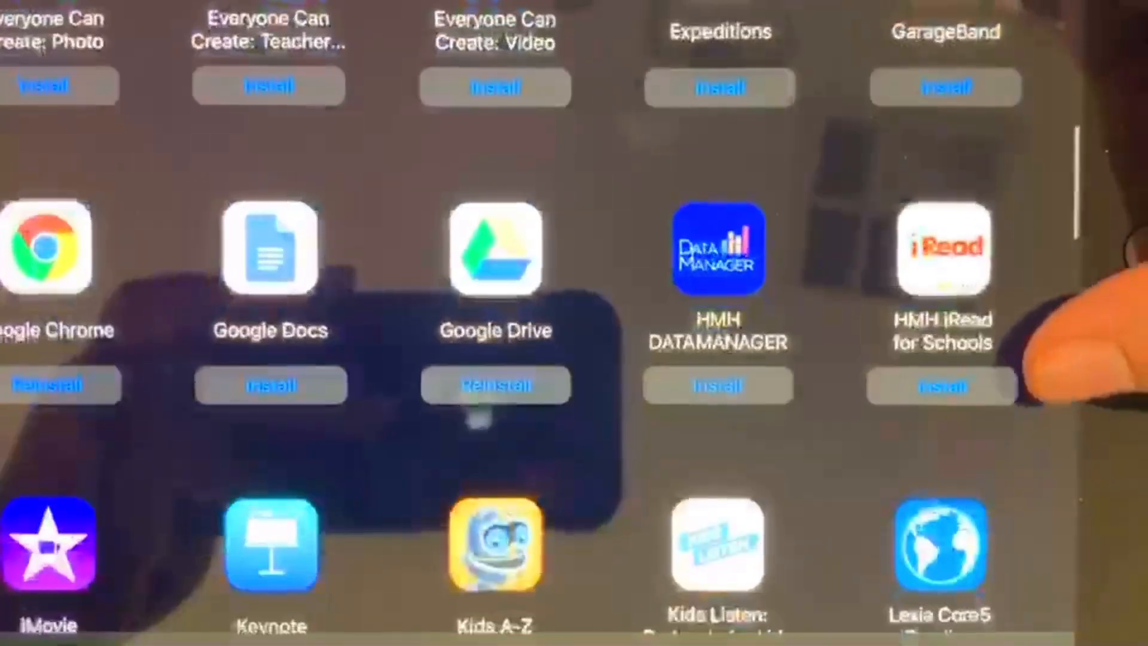
pyautogui.scroll(-3)
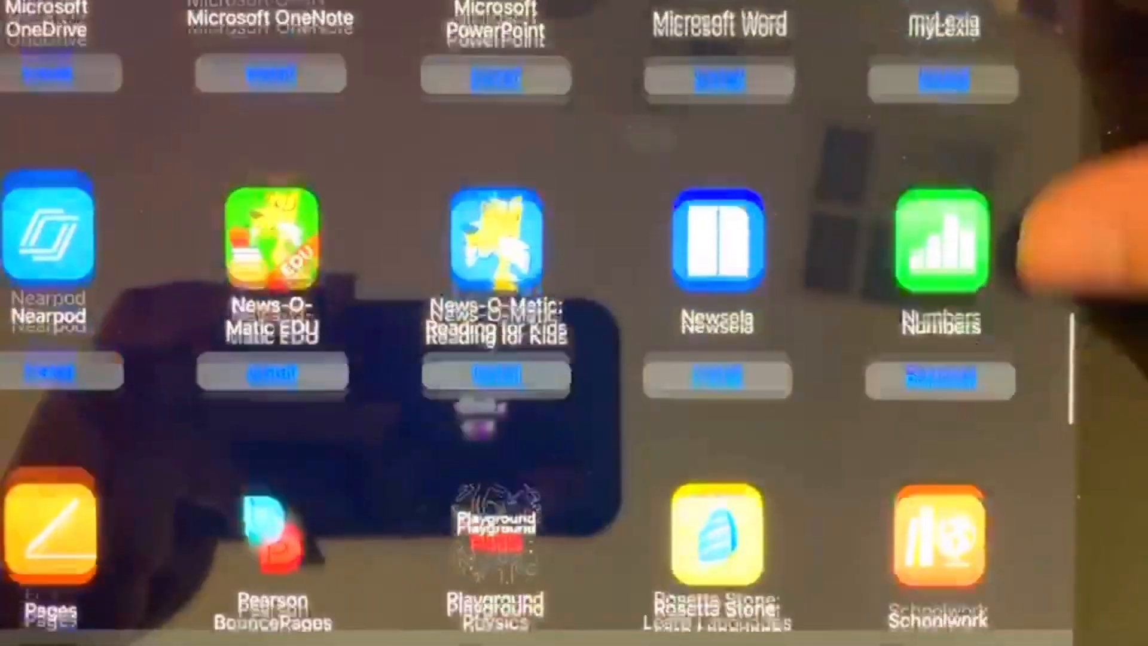
pyautogui.scroll(-3)
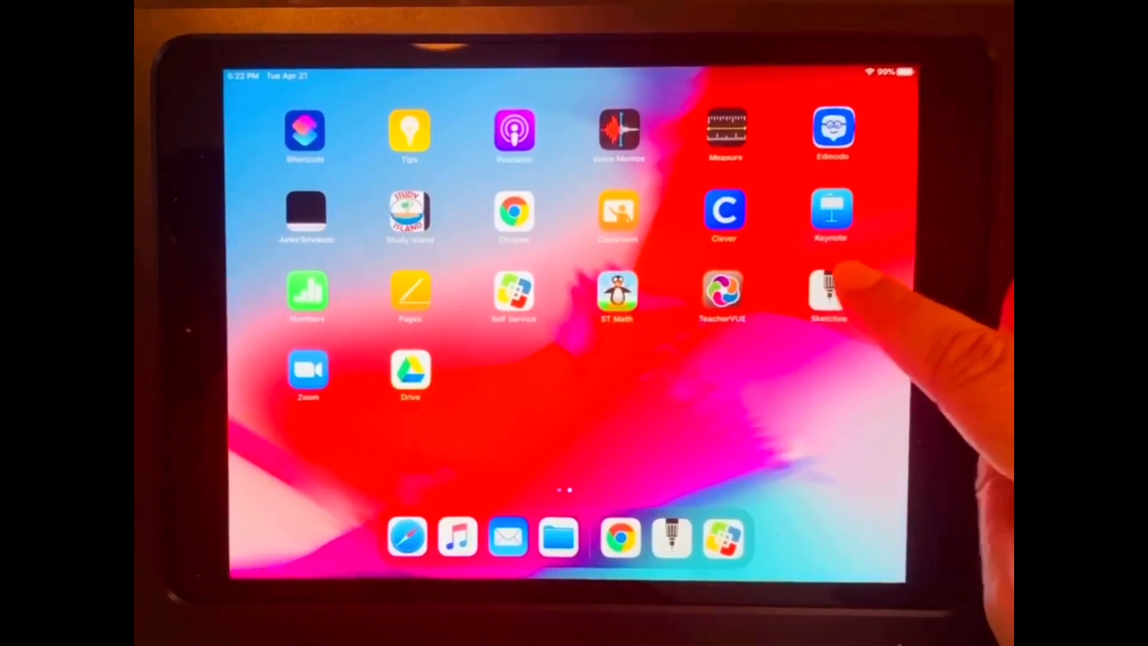
# Launch the Sketches drawing app from the Home Screen
pyautogui.click(830, 292)
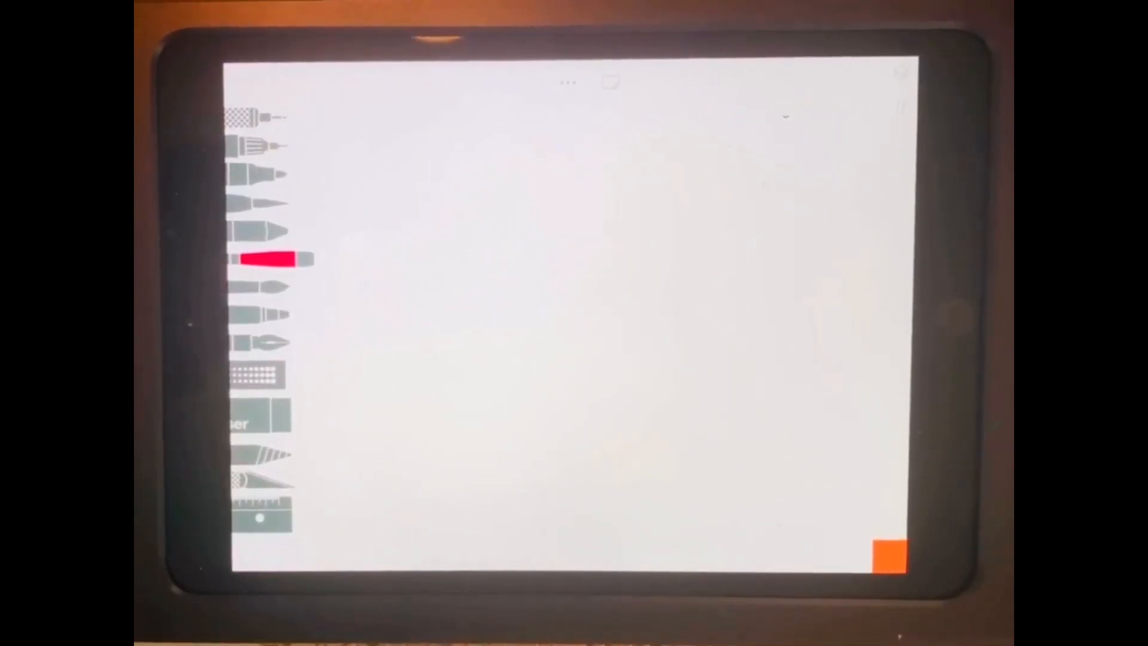
# Choose a brush from the left tool strip on the blank sketch
pyautogui.click(883, 545)
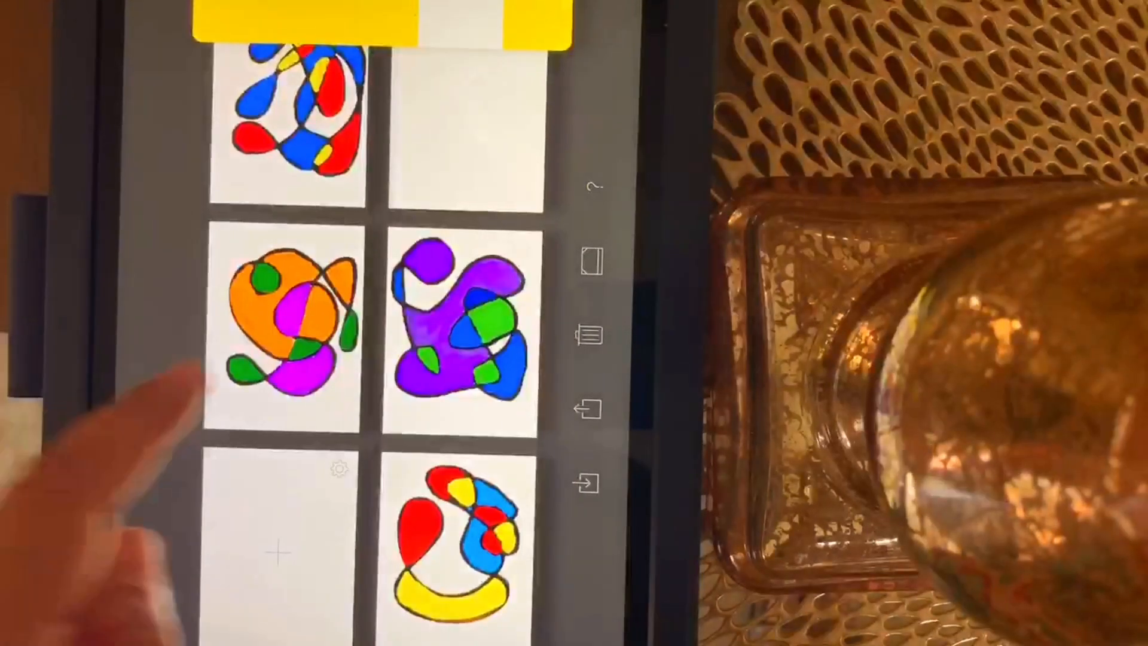
# Open the purple, blue and green drawing from the gallery
pyautogui.click(293, 322)
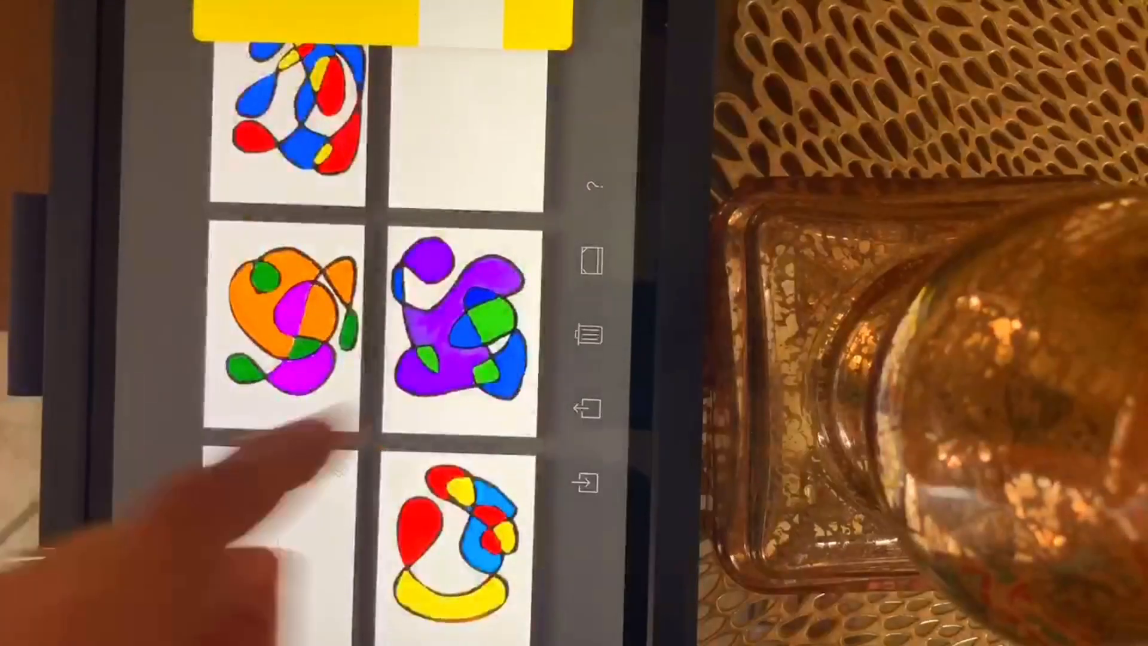
pyautogui.click(439, 314)
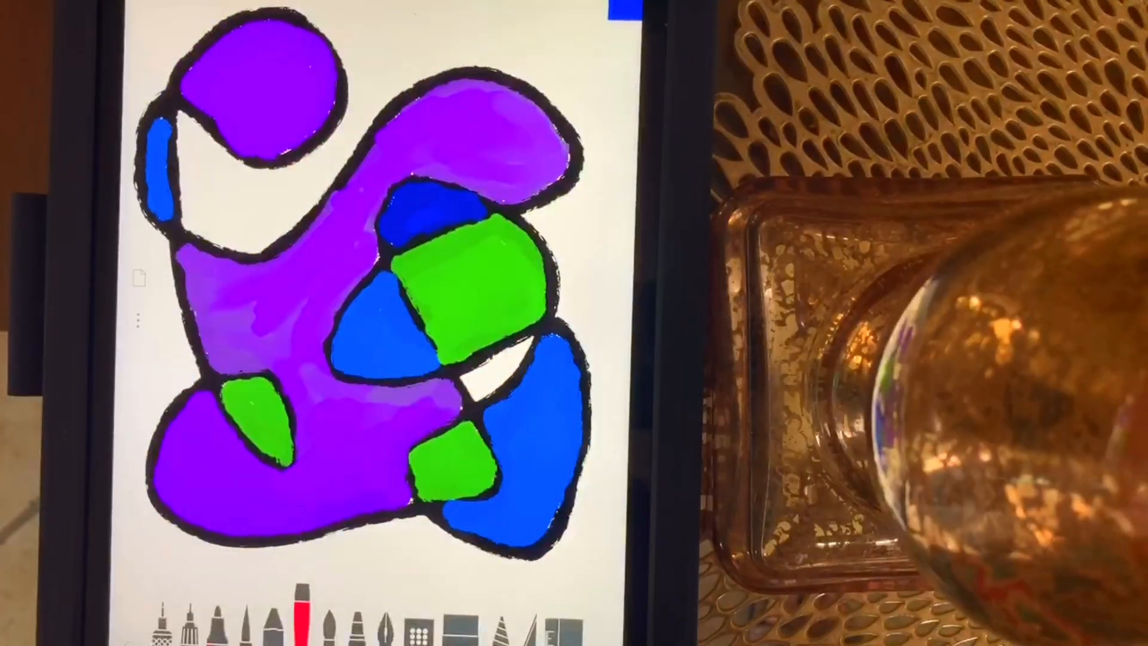